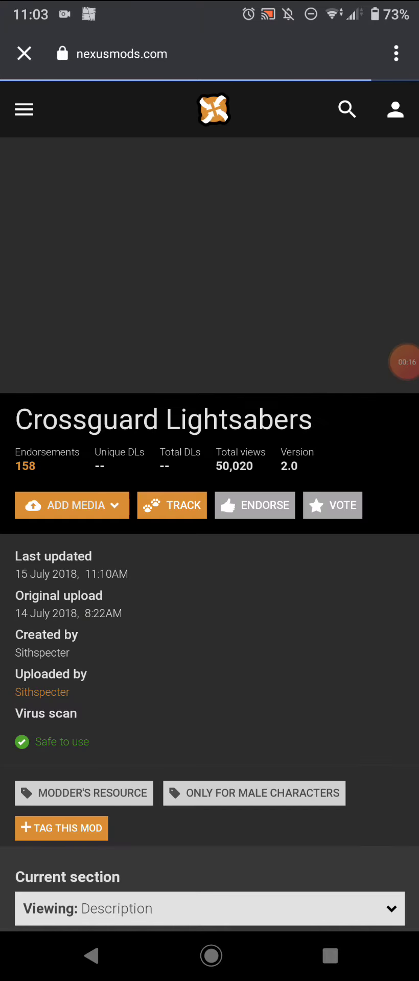
Open the Crossguard Lightsabers for KOTOR mod page in the full browser
left_click(396, 53)
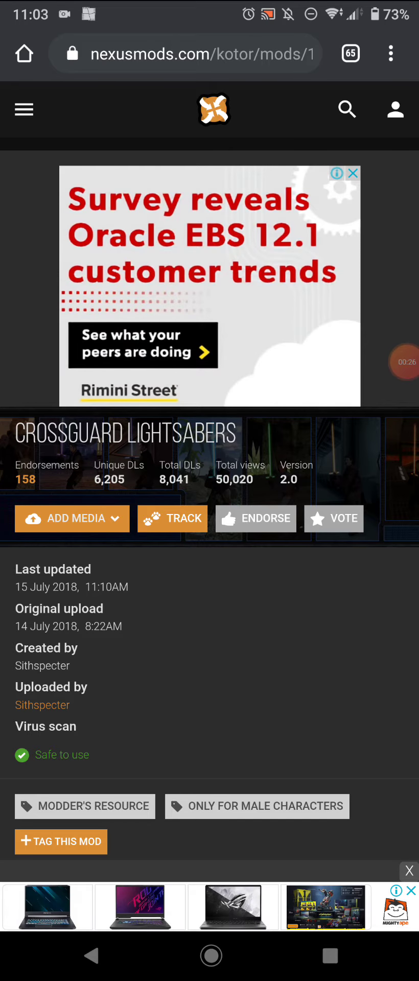
Scroll through the Description, Installation, Use and Cheats sections of the mod page
scroll("down", 3)
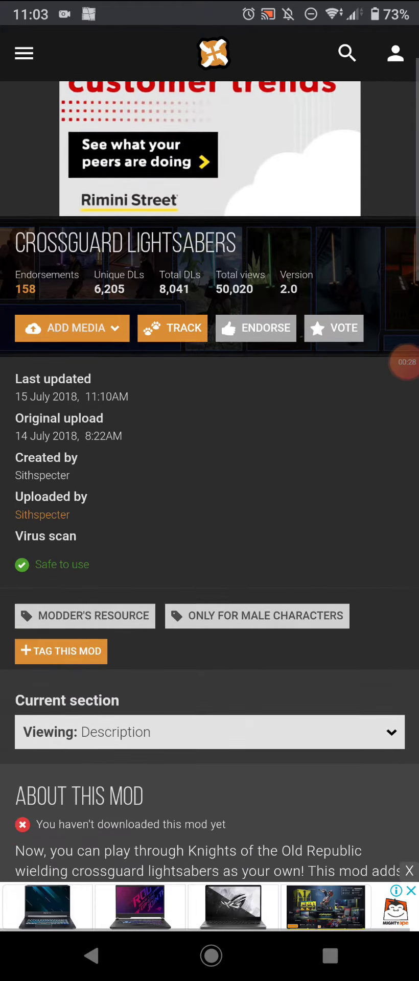
scroll("down", 3)
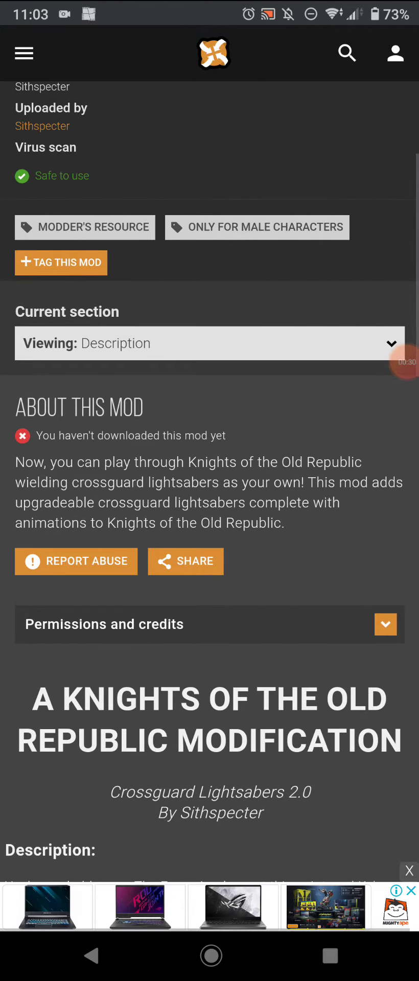
scroll("down", 3)
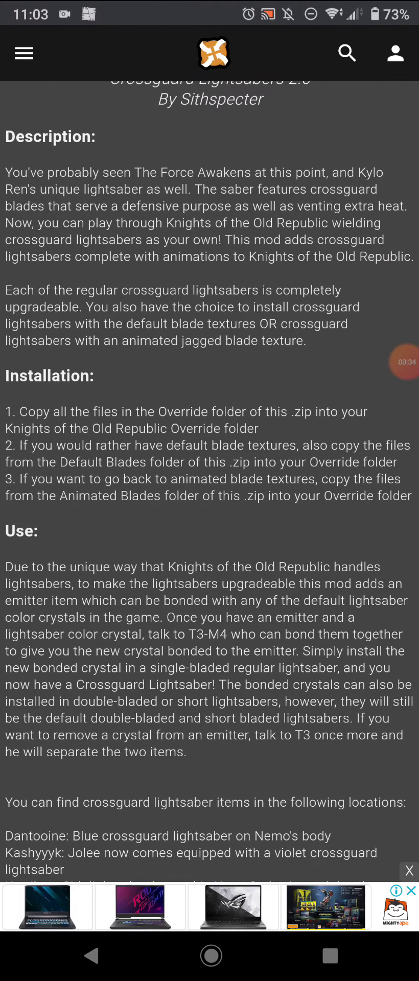
scroll("down", 3)
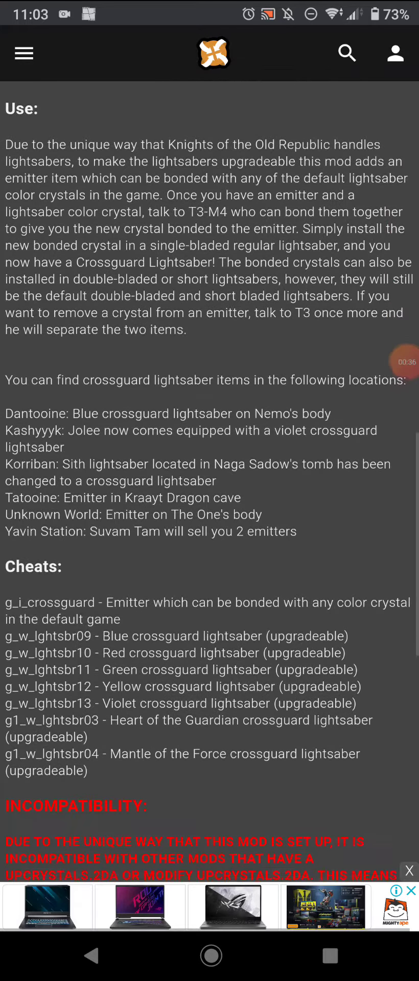
scroll("down", 3)
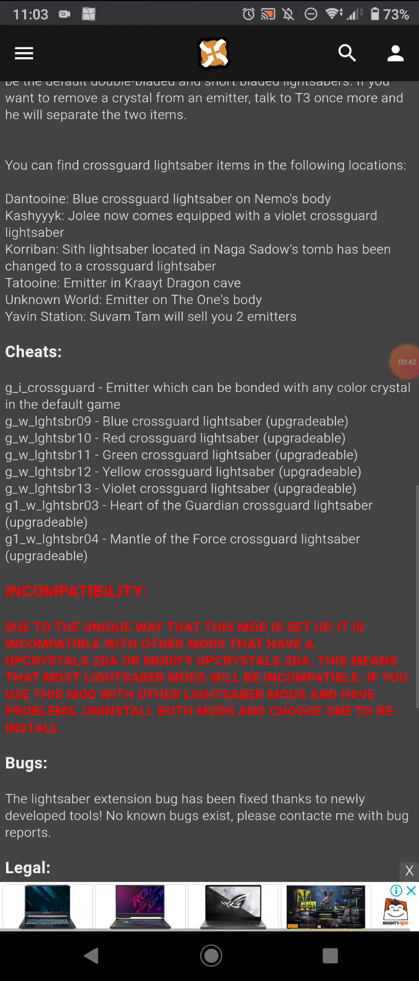
scroll("up", 3)
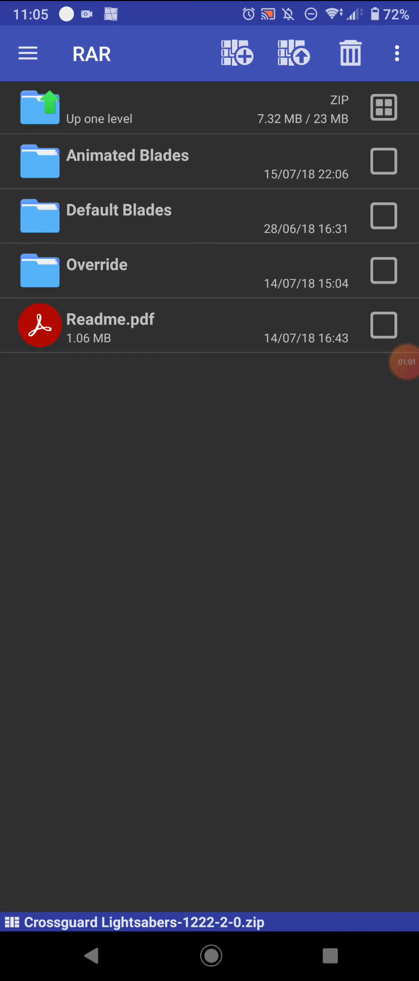
Select all 137 files in the zip's Override folder and start extraction
left_click(97, 265)
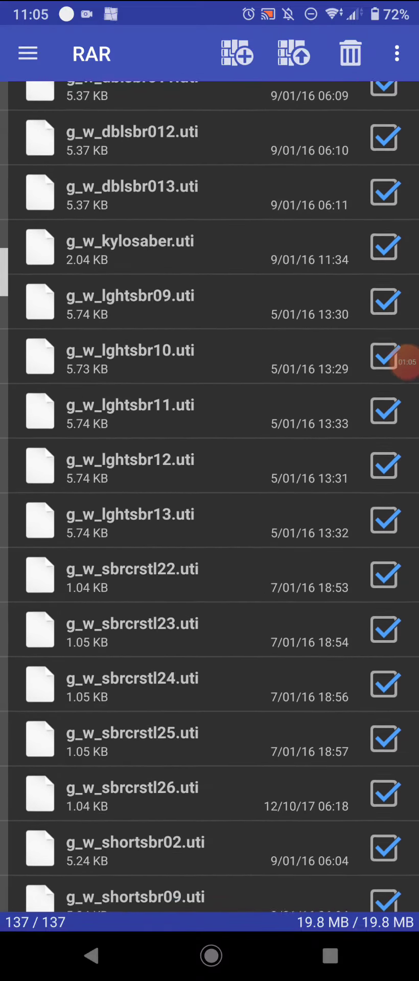
scroll("down", 3)
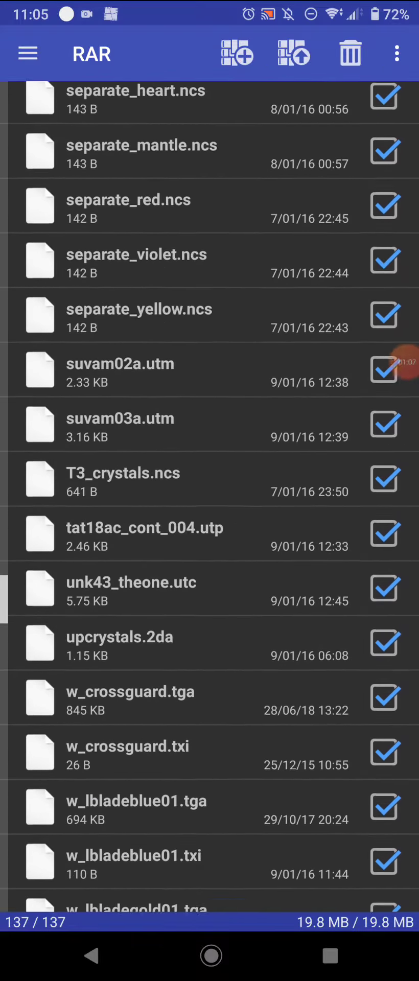
scroll("down", 3)
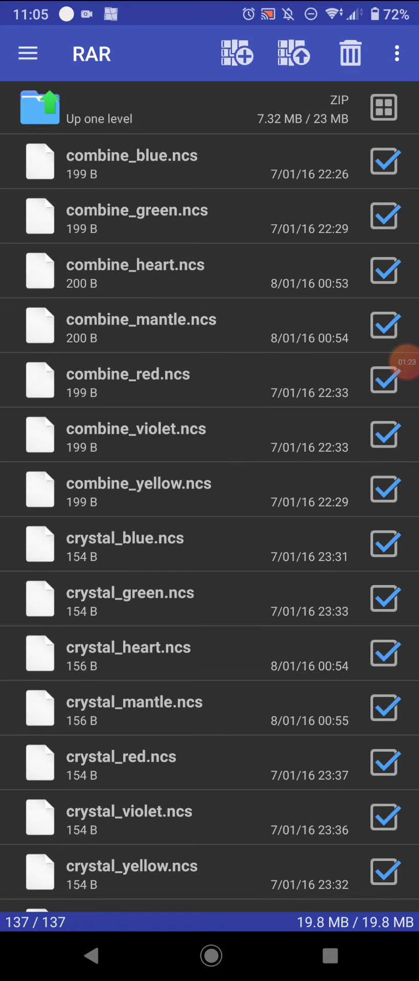
left_click(291, 53)
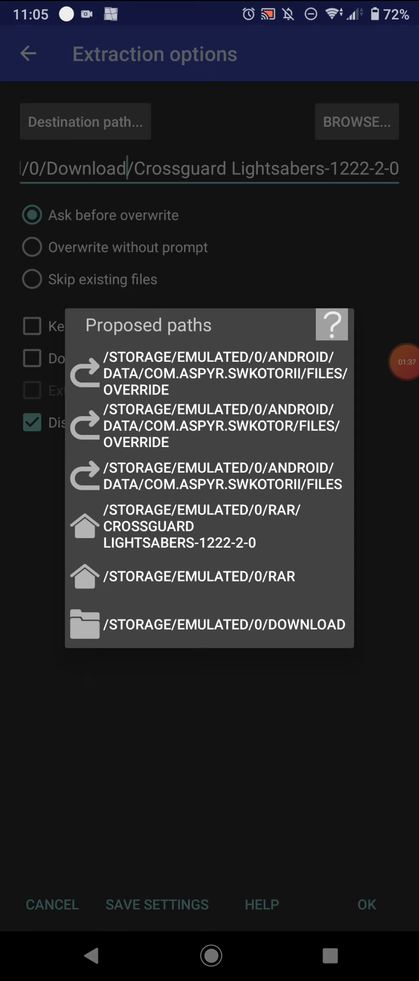
Extract the files into the swkotor Override folder and return to the archive listing
left_click(209, 426)
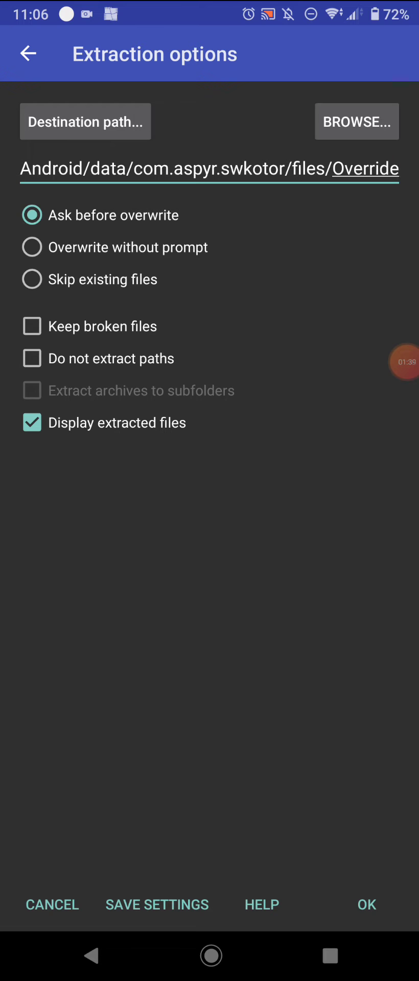
left_click(366, 903)
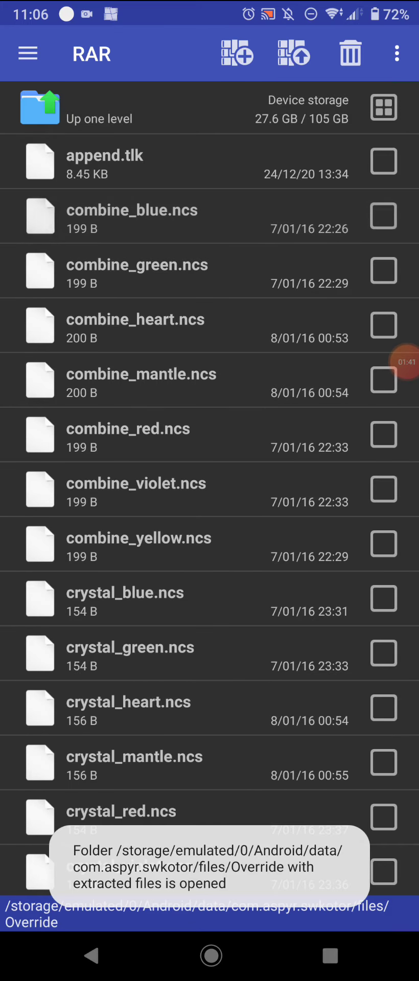
left_click(39, 106)
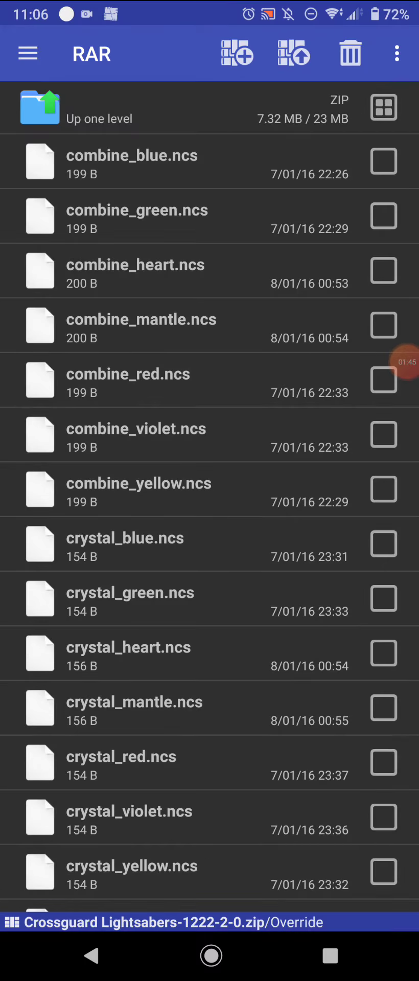
Go up a level and start extracting the 16 selected blade model files
left_click(39, 106)
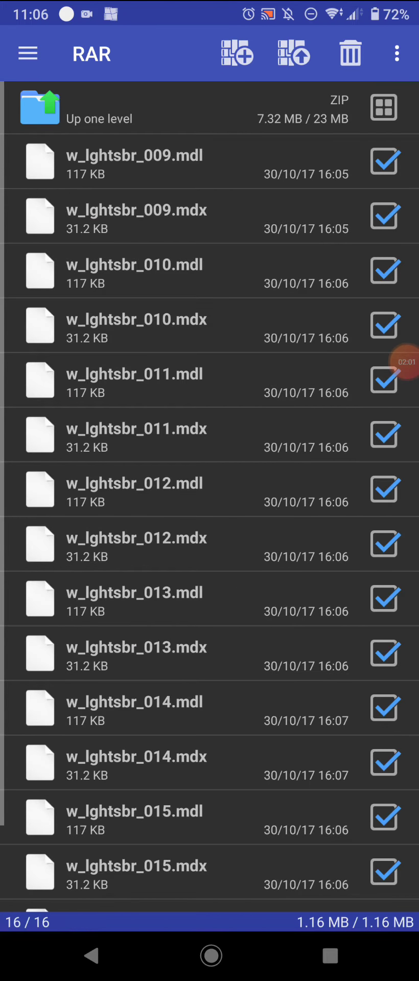
left_click(292, 53)
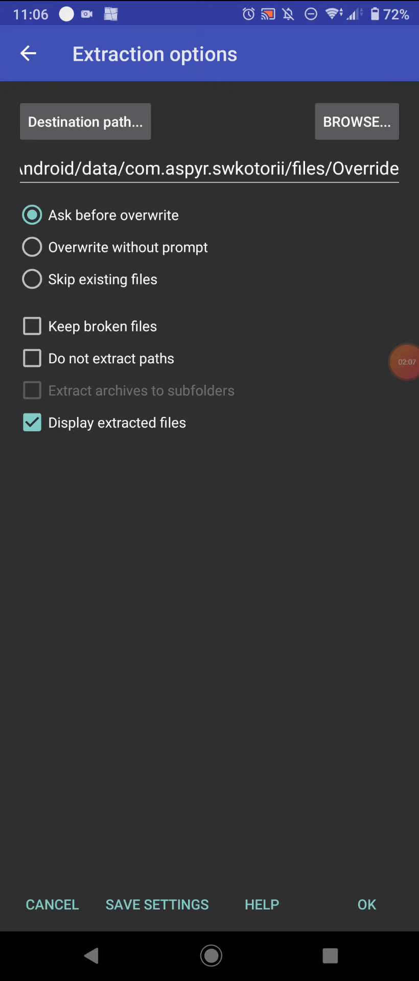
Extract the blade files to Override, choosing Replace All for existing files
left_click(365, 905)
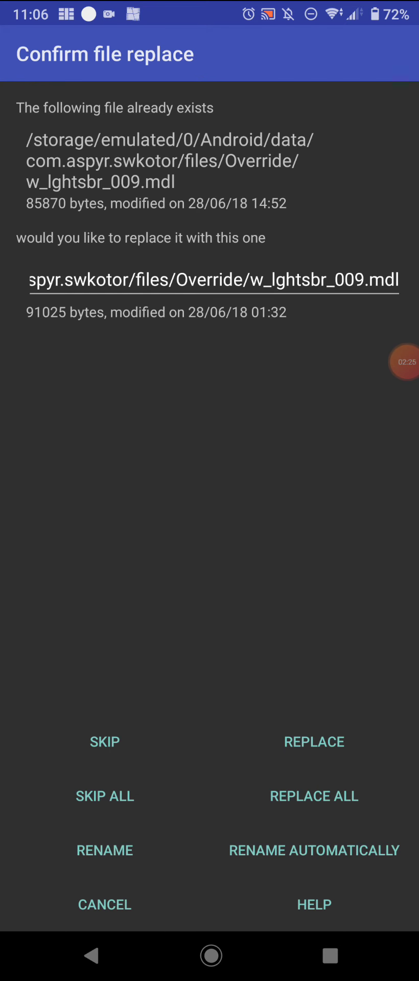
left_click(313, 795)
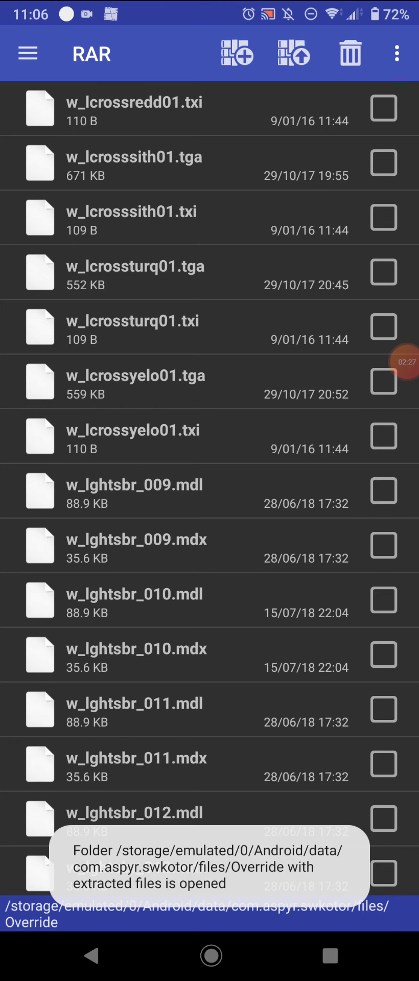